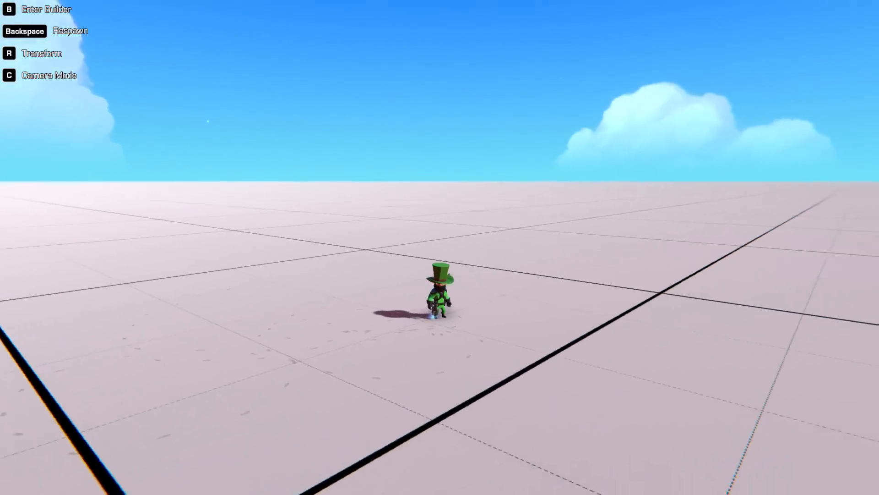
# Enter the vehicle builder with the lone starter cockpit.
pyautogui.press('b')
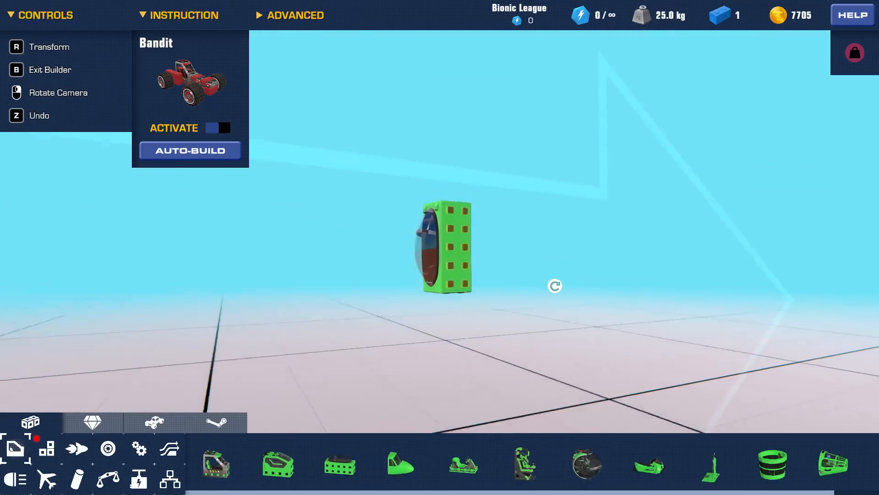
# Browse the part categories and stack blocks on top of the cockpit.
pyautogui.click(107, 448)
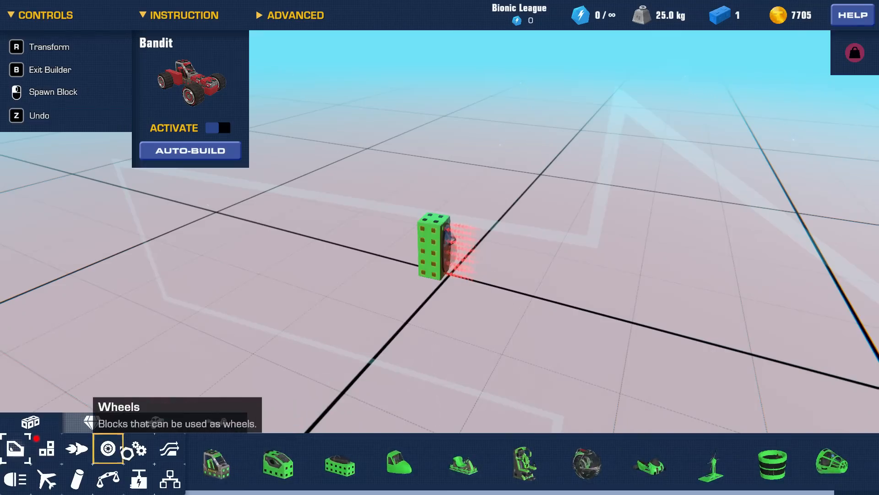
pyautogui.click(137, 448)
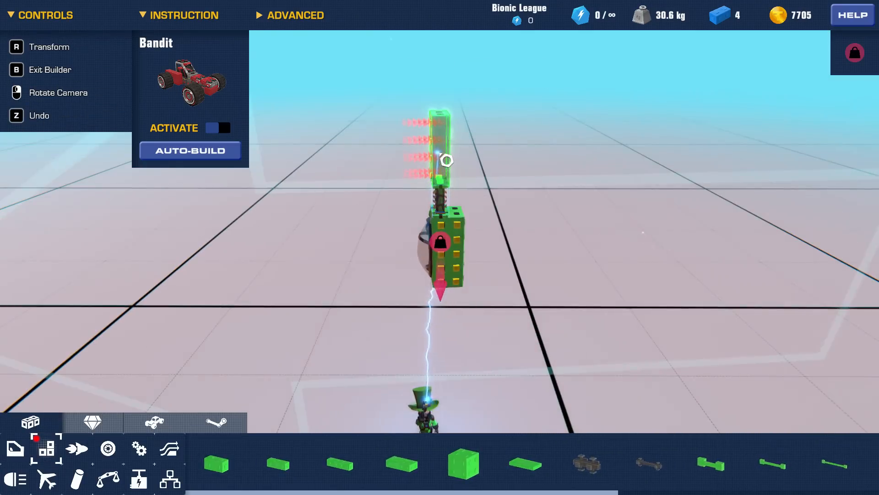
pyautogui.click(77, 449)
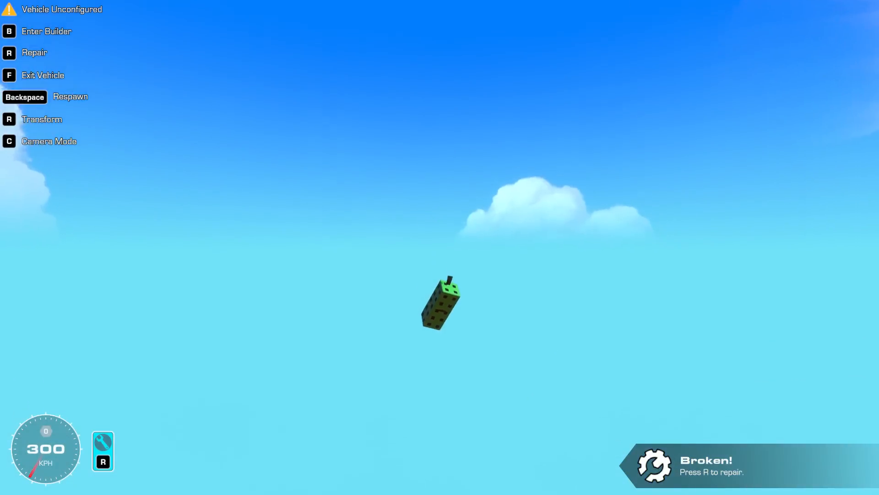
# Repair the broken balloon craft after its test flight and re-enter the builder.
pyautogui.press('backspace')
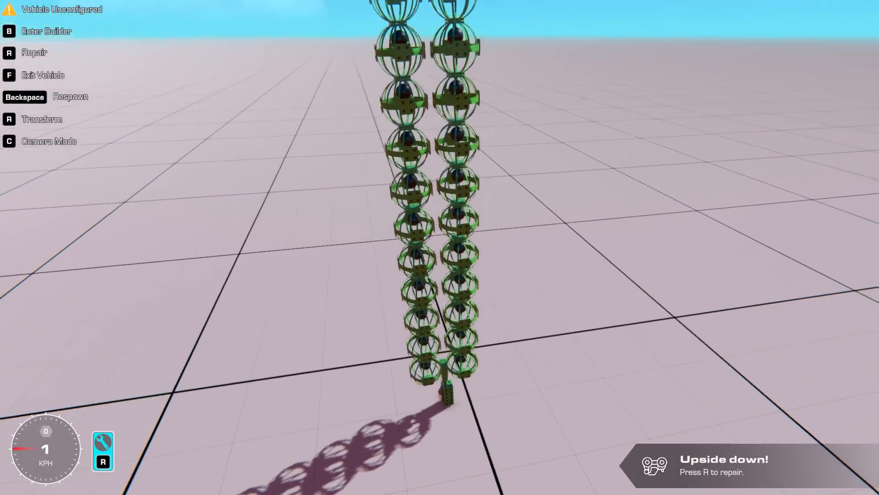
pyautogui.press('b')
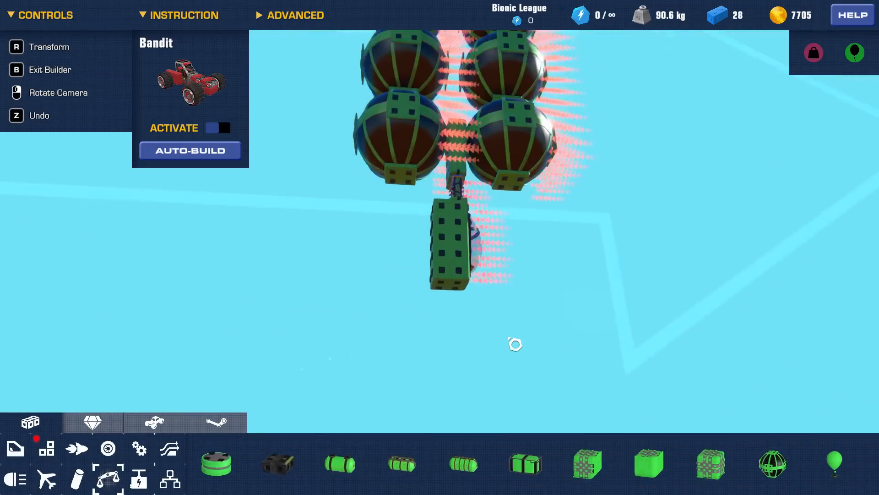
# Add heavy blocks under the cockpit and select the balloon column to duplicate into twin columns.
pyautogui.click(277, 463)
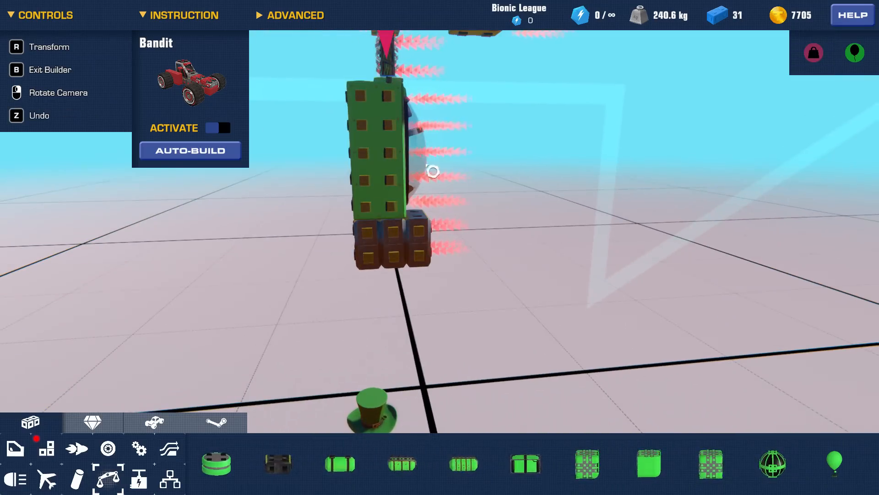
pyautogui.click(170, 448)
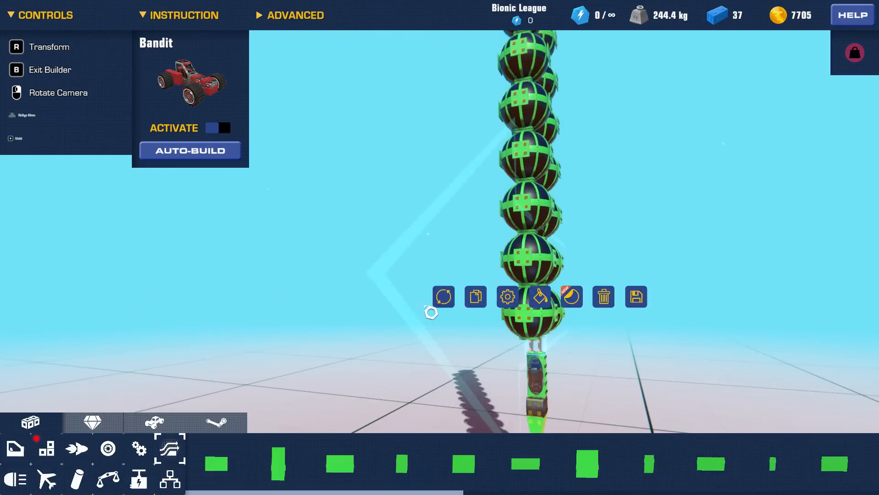
pyautogui.click(475, 297)
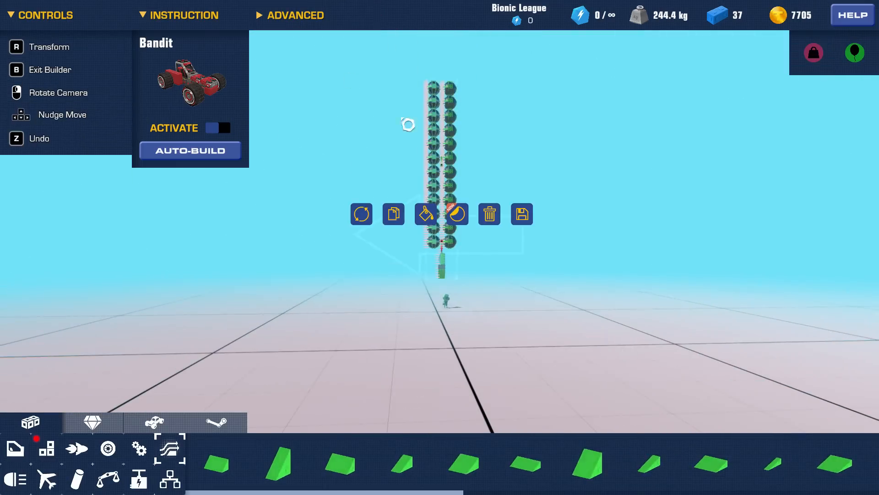
pyautogui.click(154, 422)
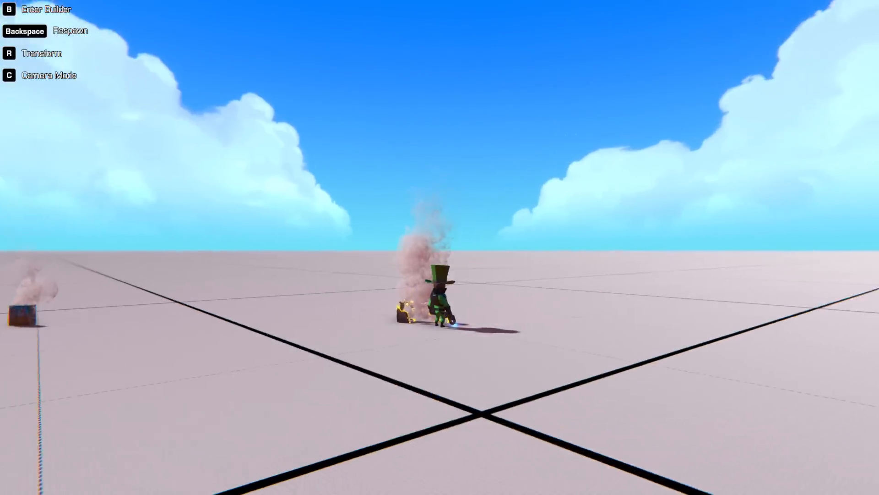
# Reopen the builder to rework the twin balloon columns into one row.
pyautogui.press('b')
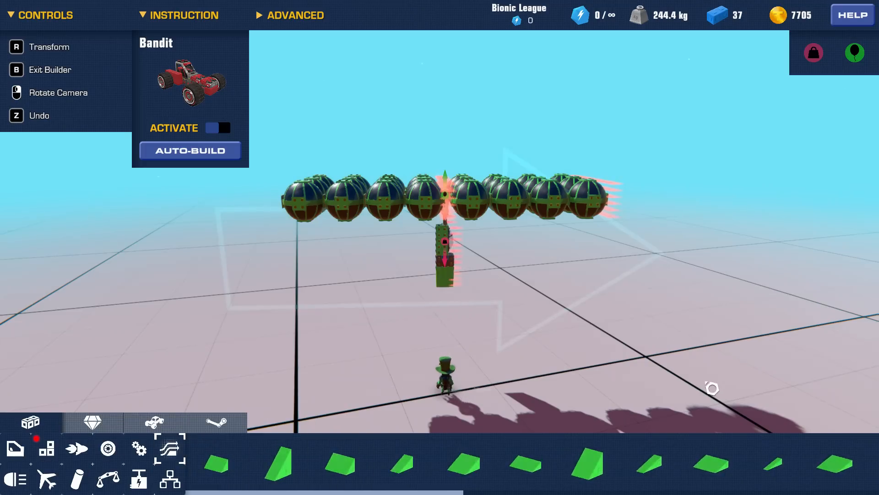
pyautogui.moveTo(473, 277)
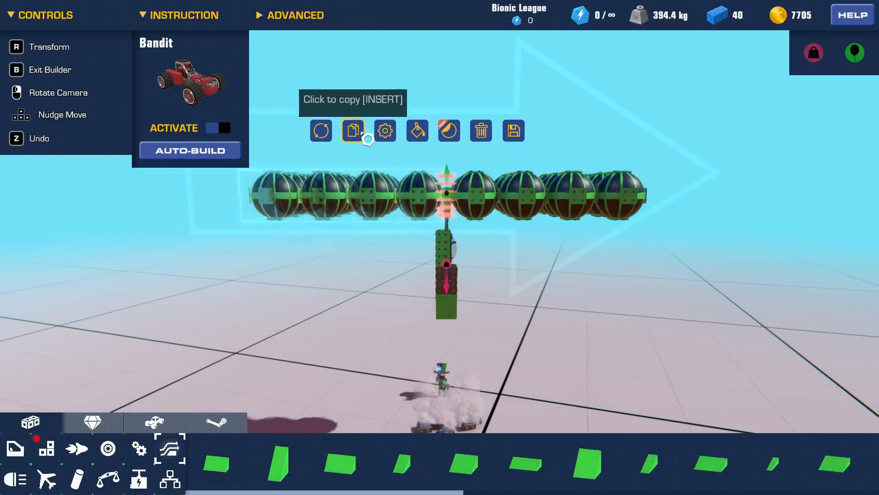
# Copy the selected section of the extended 40-block cockpit column.
pyautogui.click(353, 130)
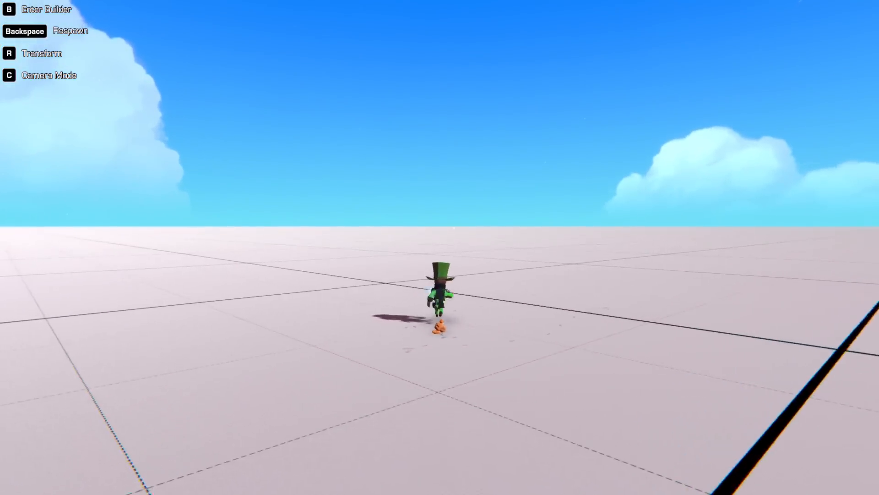
# Respawn the saved 88-block balloon craft and reload it in the builder.
pyautogui.press('b')
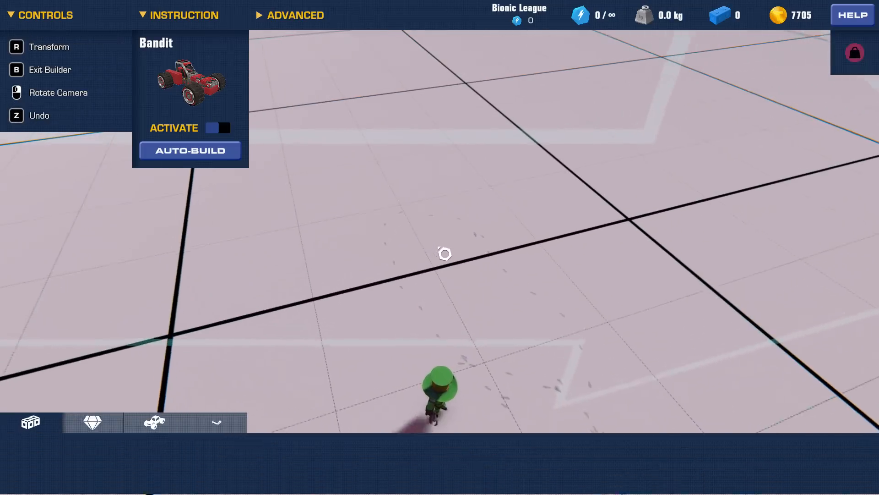
pyautogui.click(153, 422)
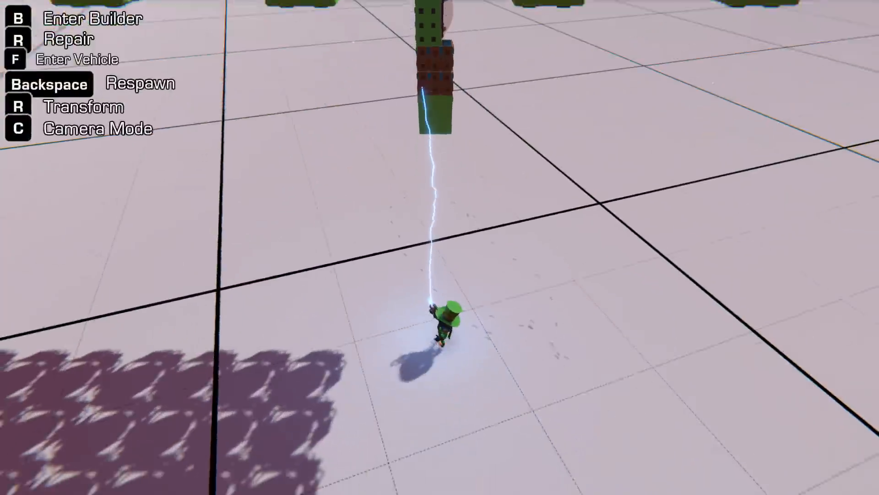
pyautogui.press('f')
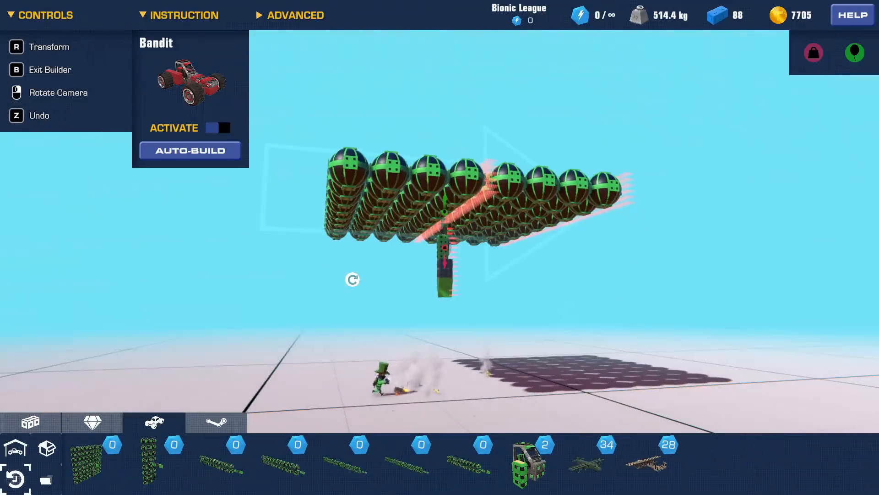
pyautogui.click(50, 69)
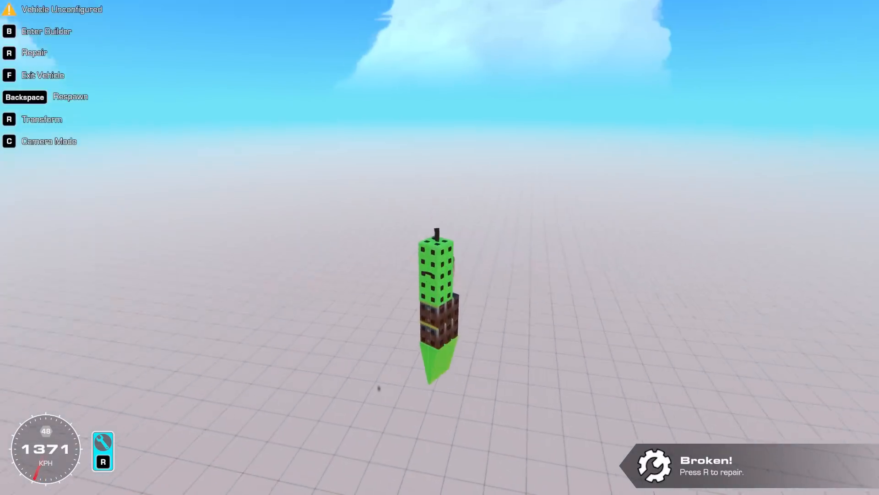
# Exit the crashed cockpit after the 1371 KPH fall.
pyautogui.press('f')
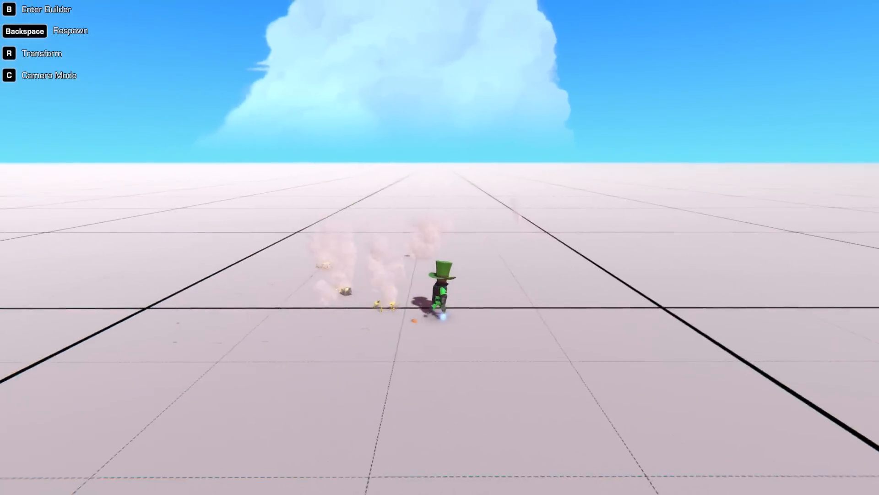